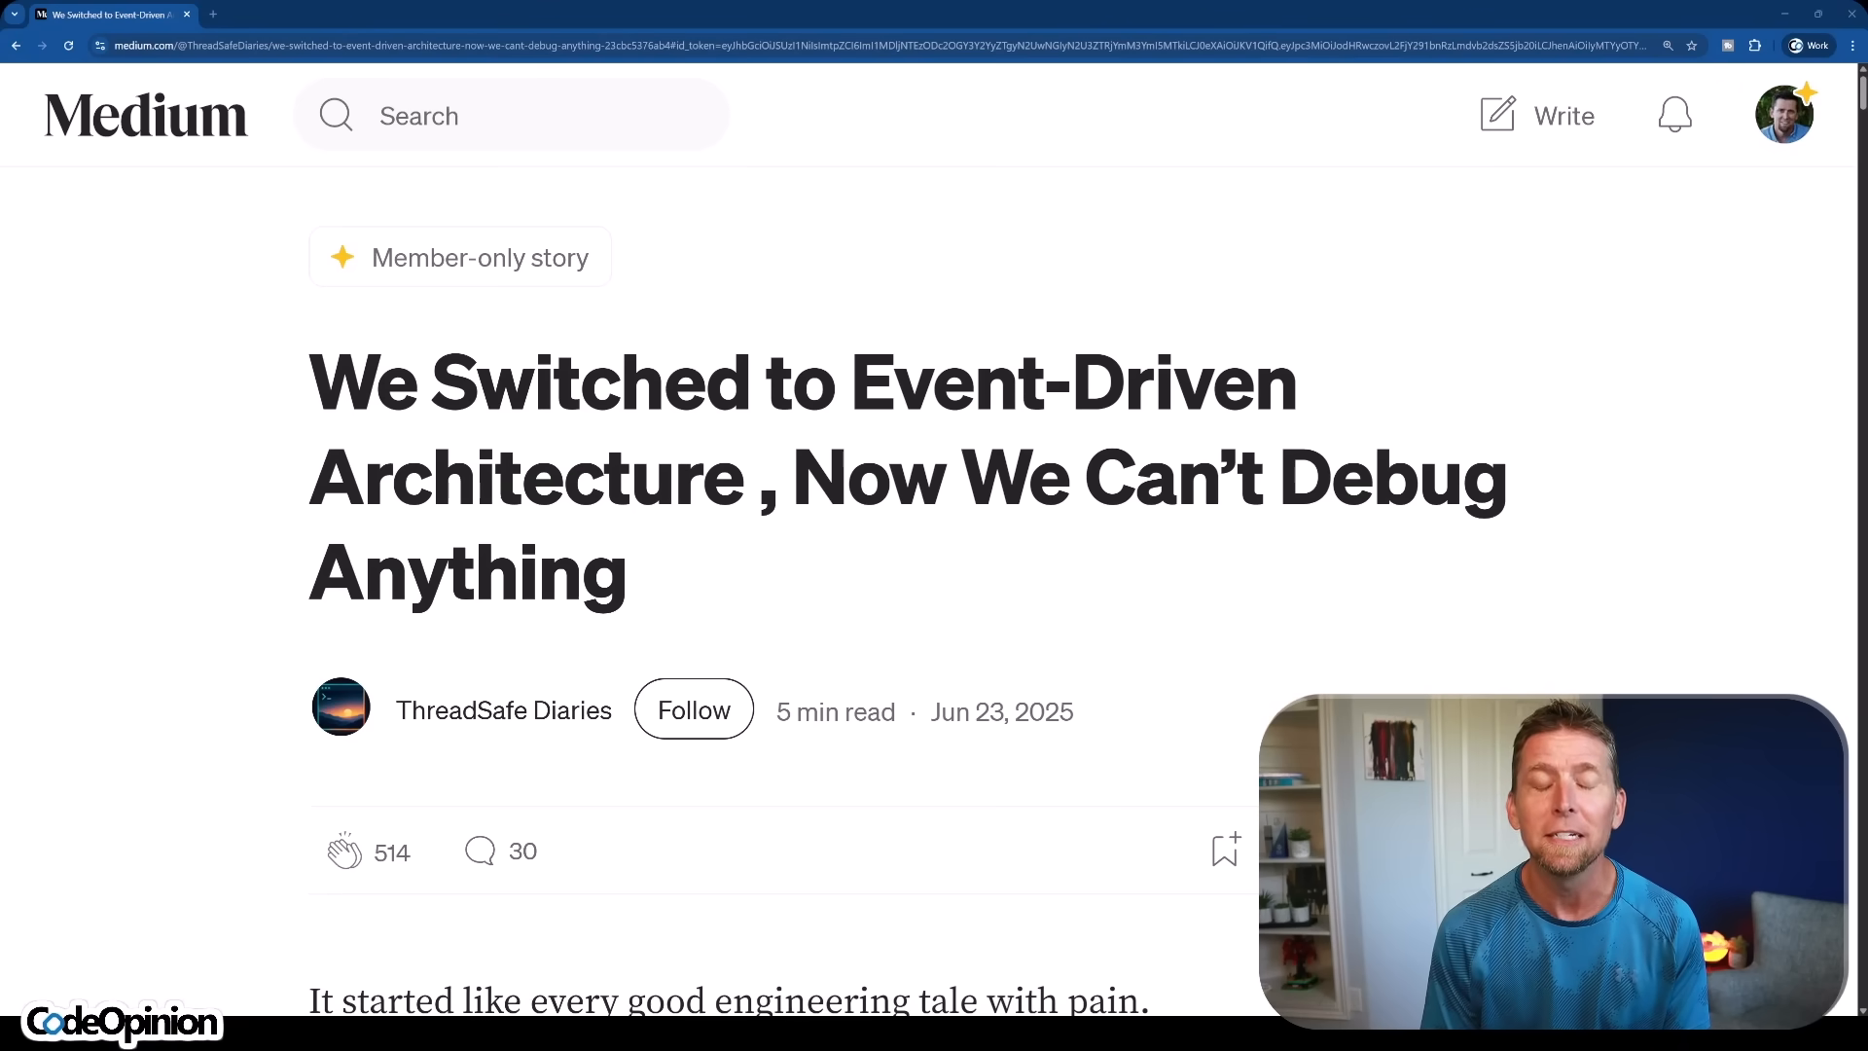
Step: Scroll down the Medium article to the 'Problem 1: Tracing Ends at Kafka' heading
scroll(down, 3)
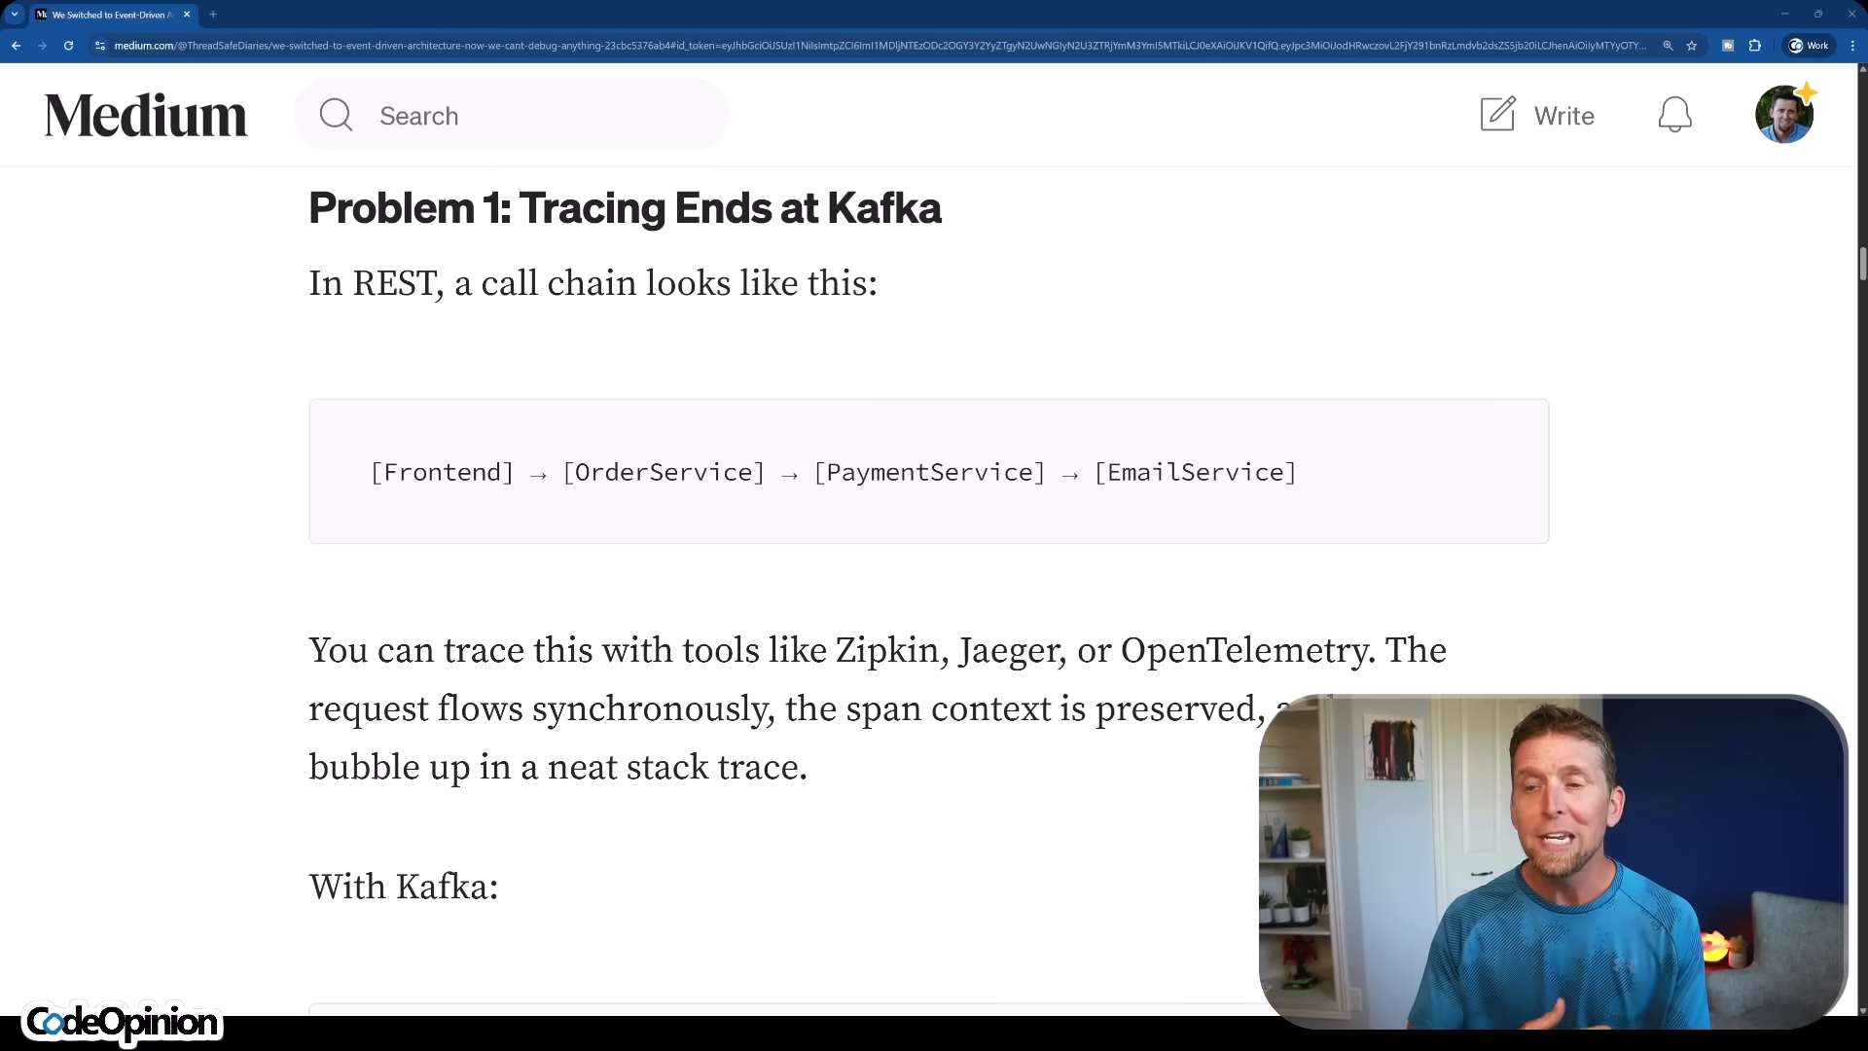
Step: Scroll past the REST call chain to the Kafka flow block and 'Now the trace breaks' paragraph
scroll(down, 3)
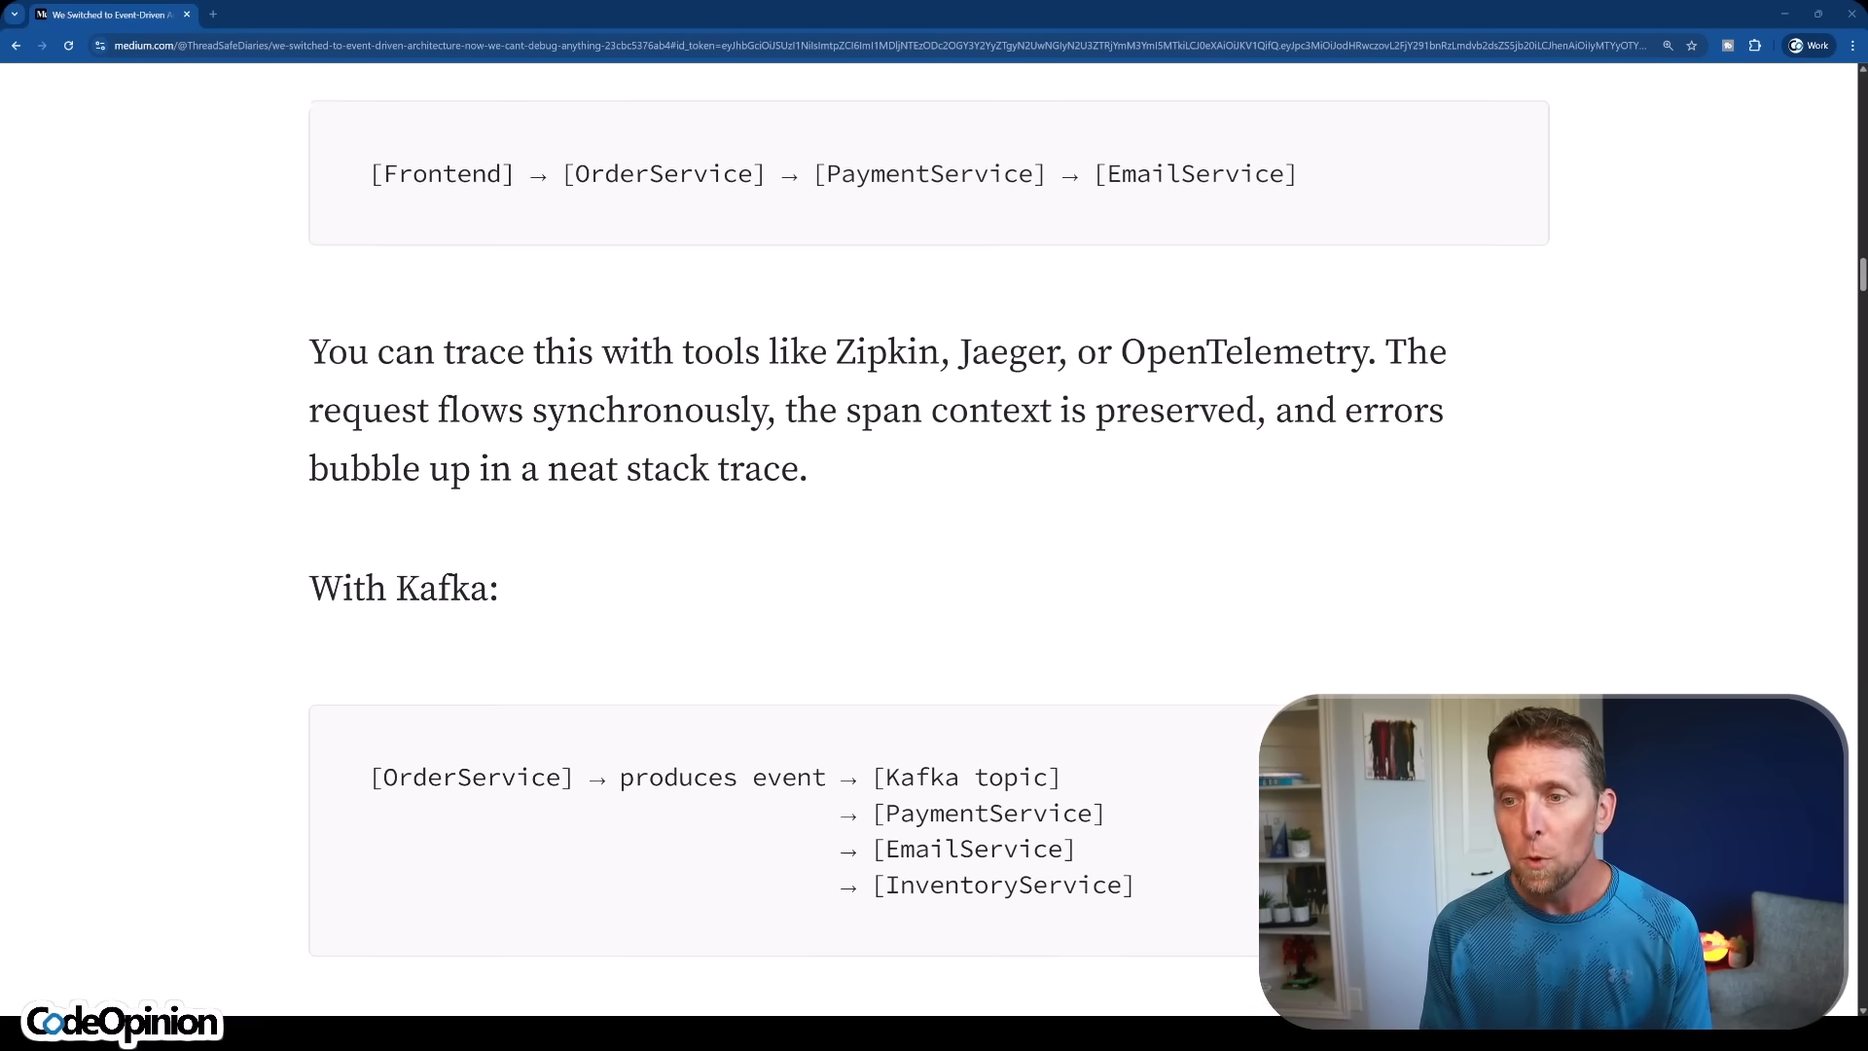
scroll(down, 3)
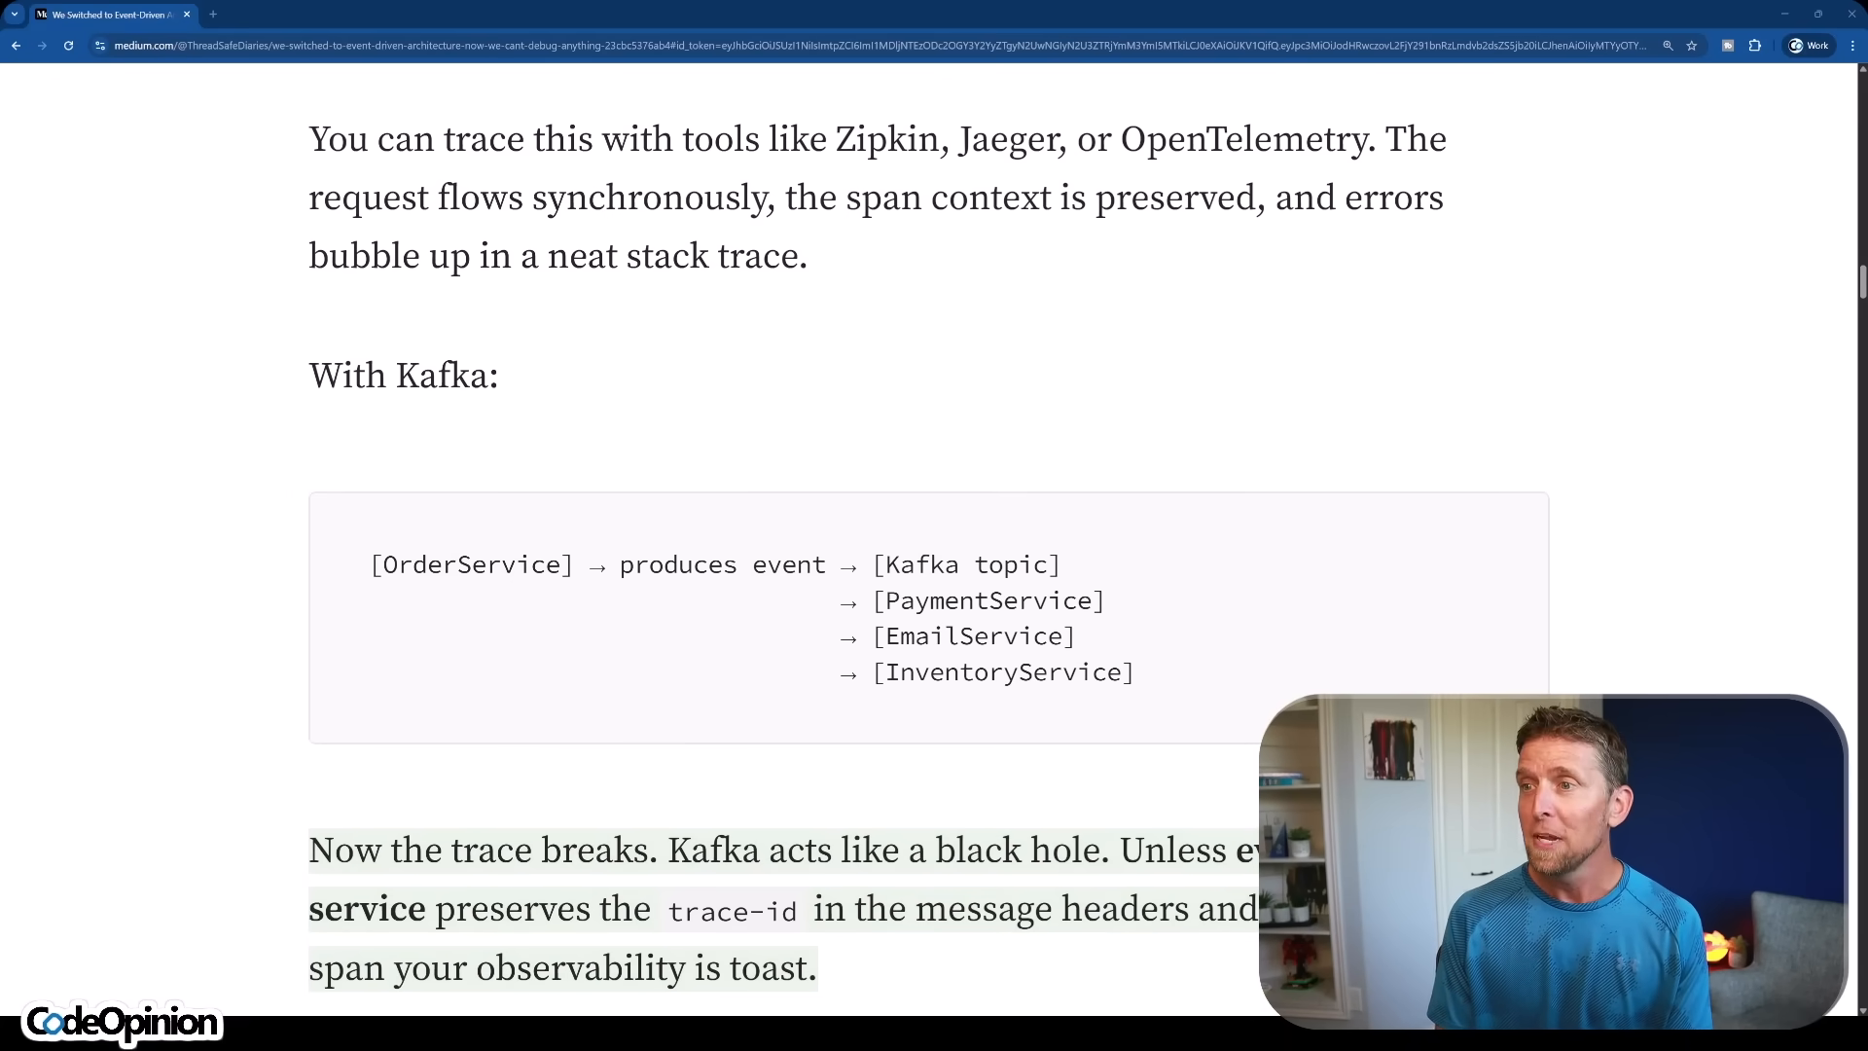
scroll(down, 3)
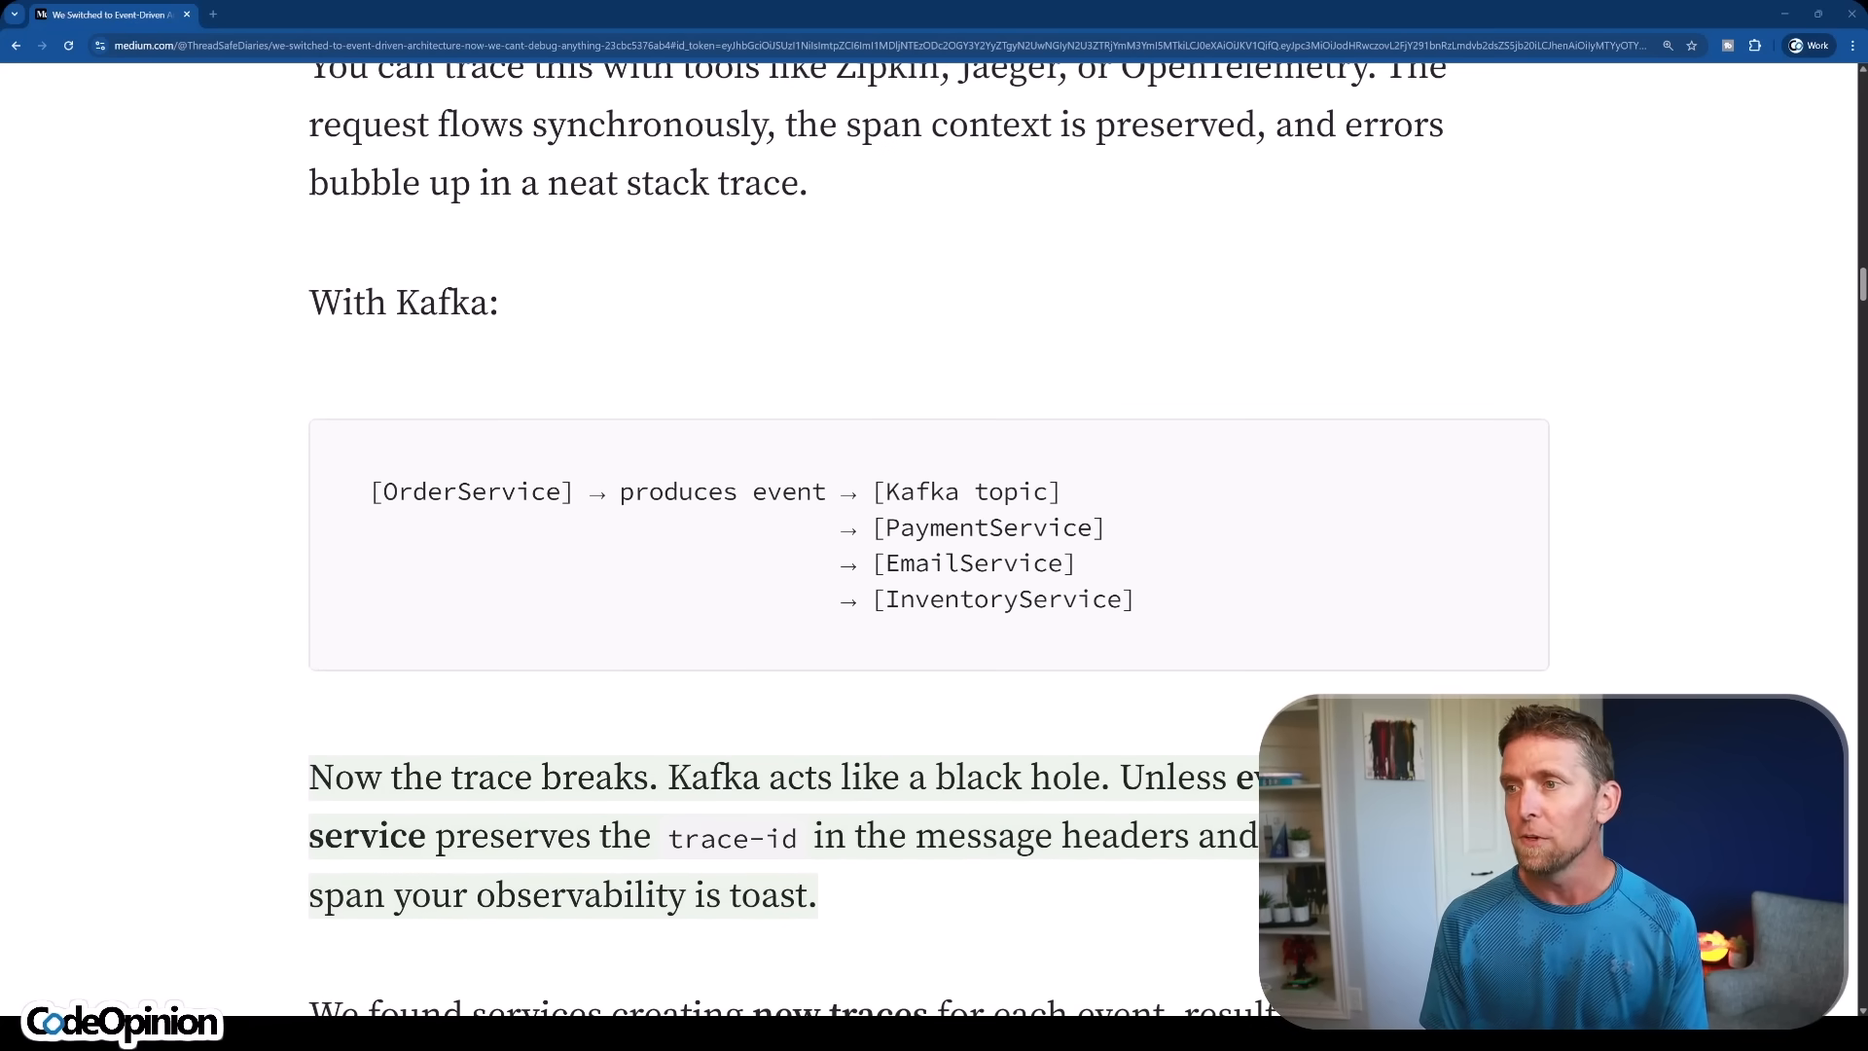
scroll(down, 3)
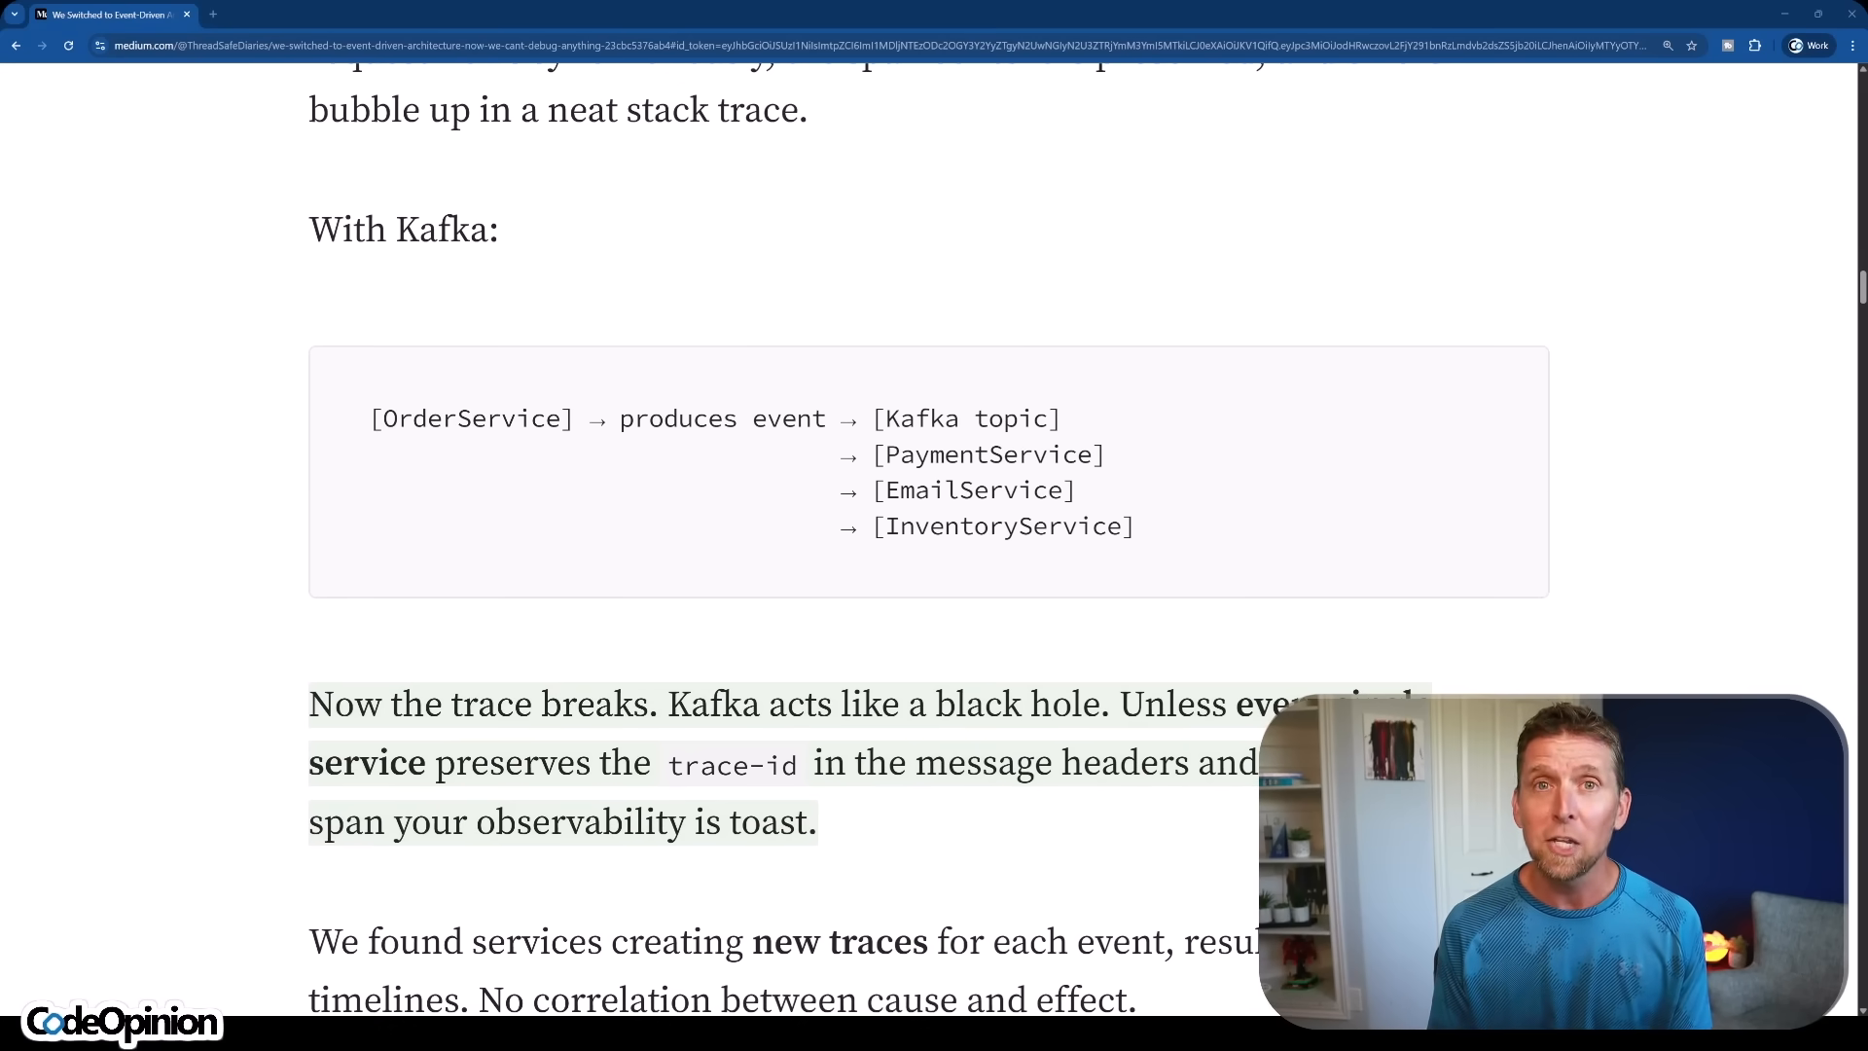
scroll(down, 3)
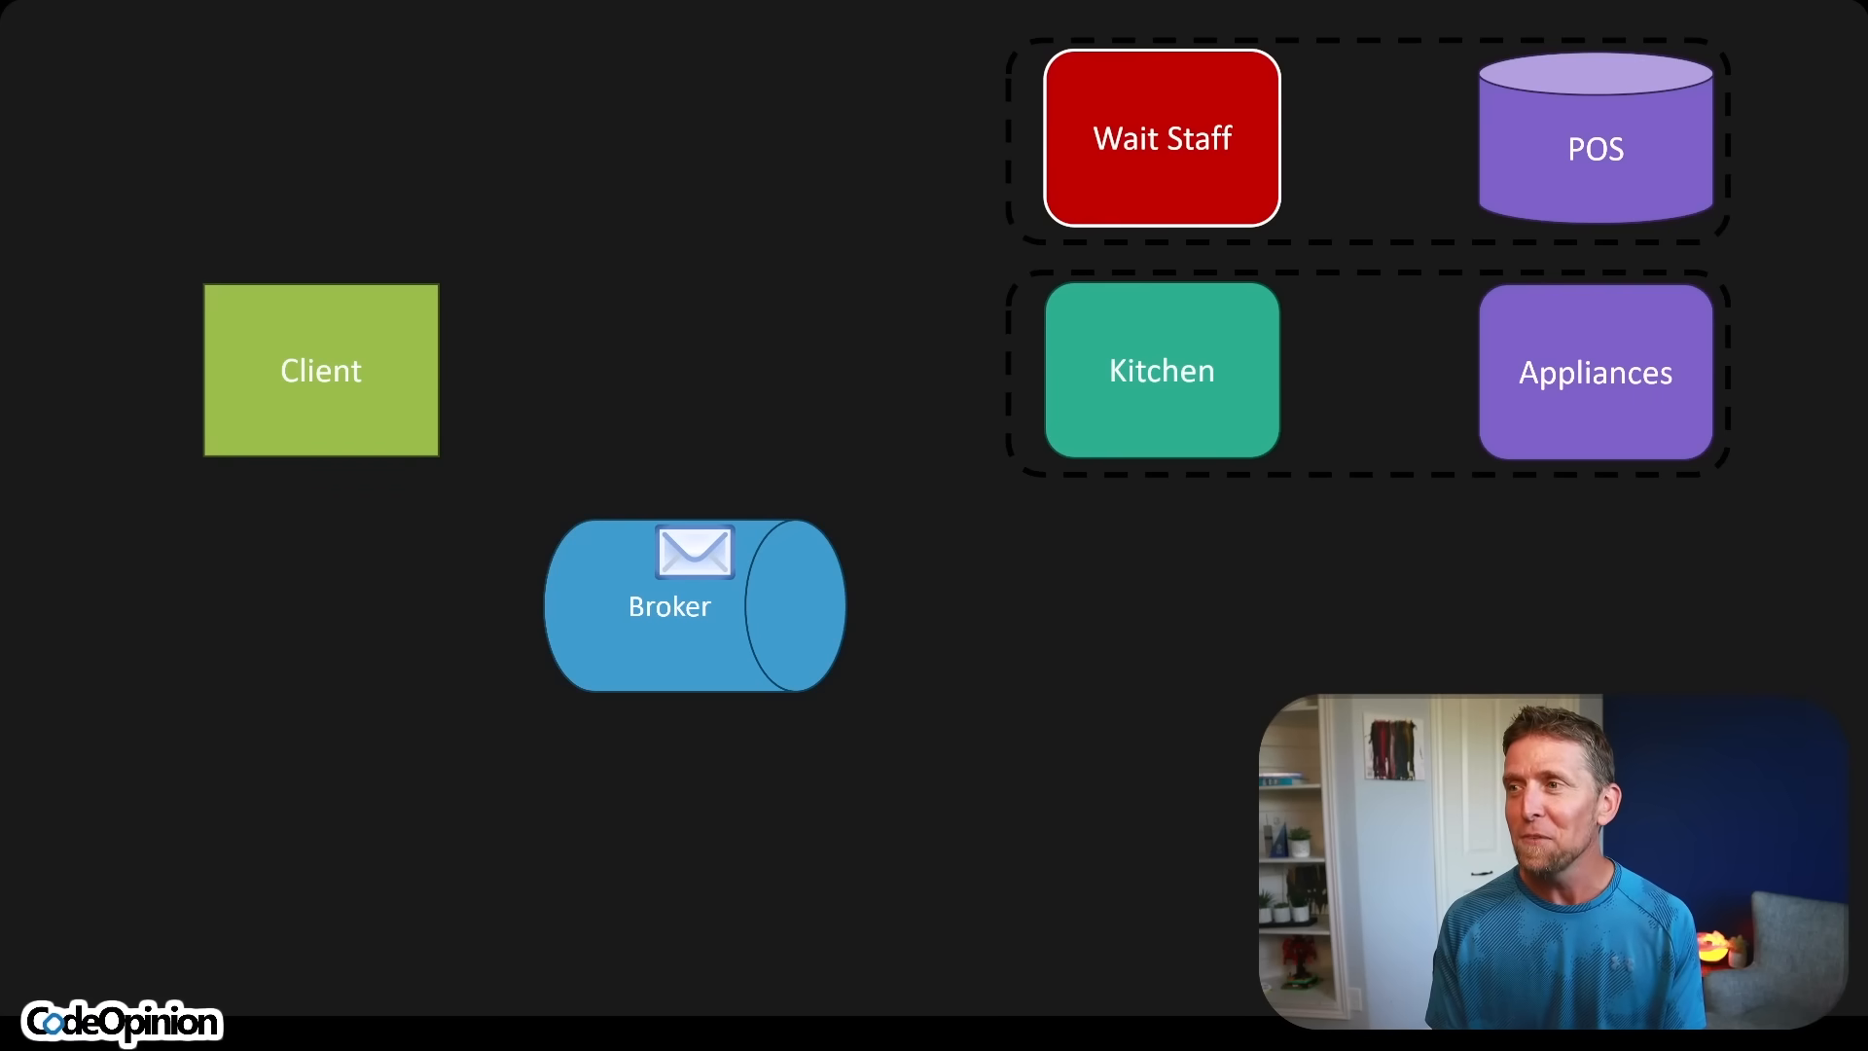
drag(695, 551, 815, 492)
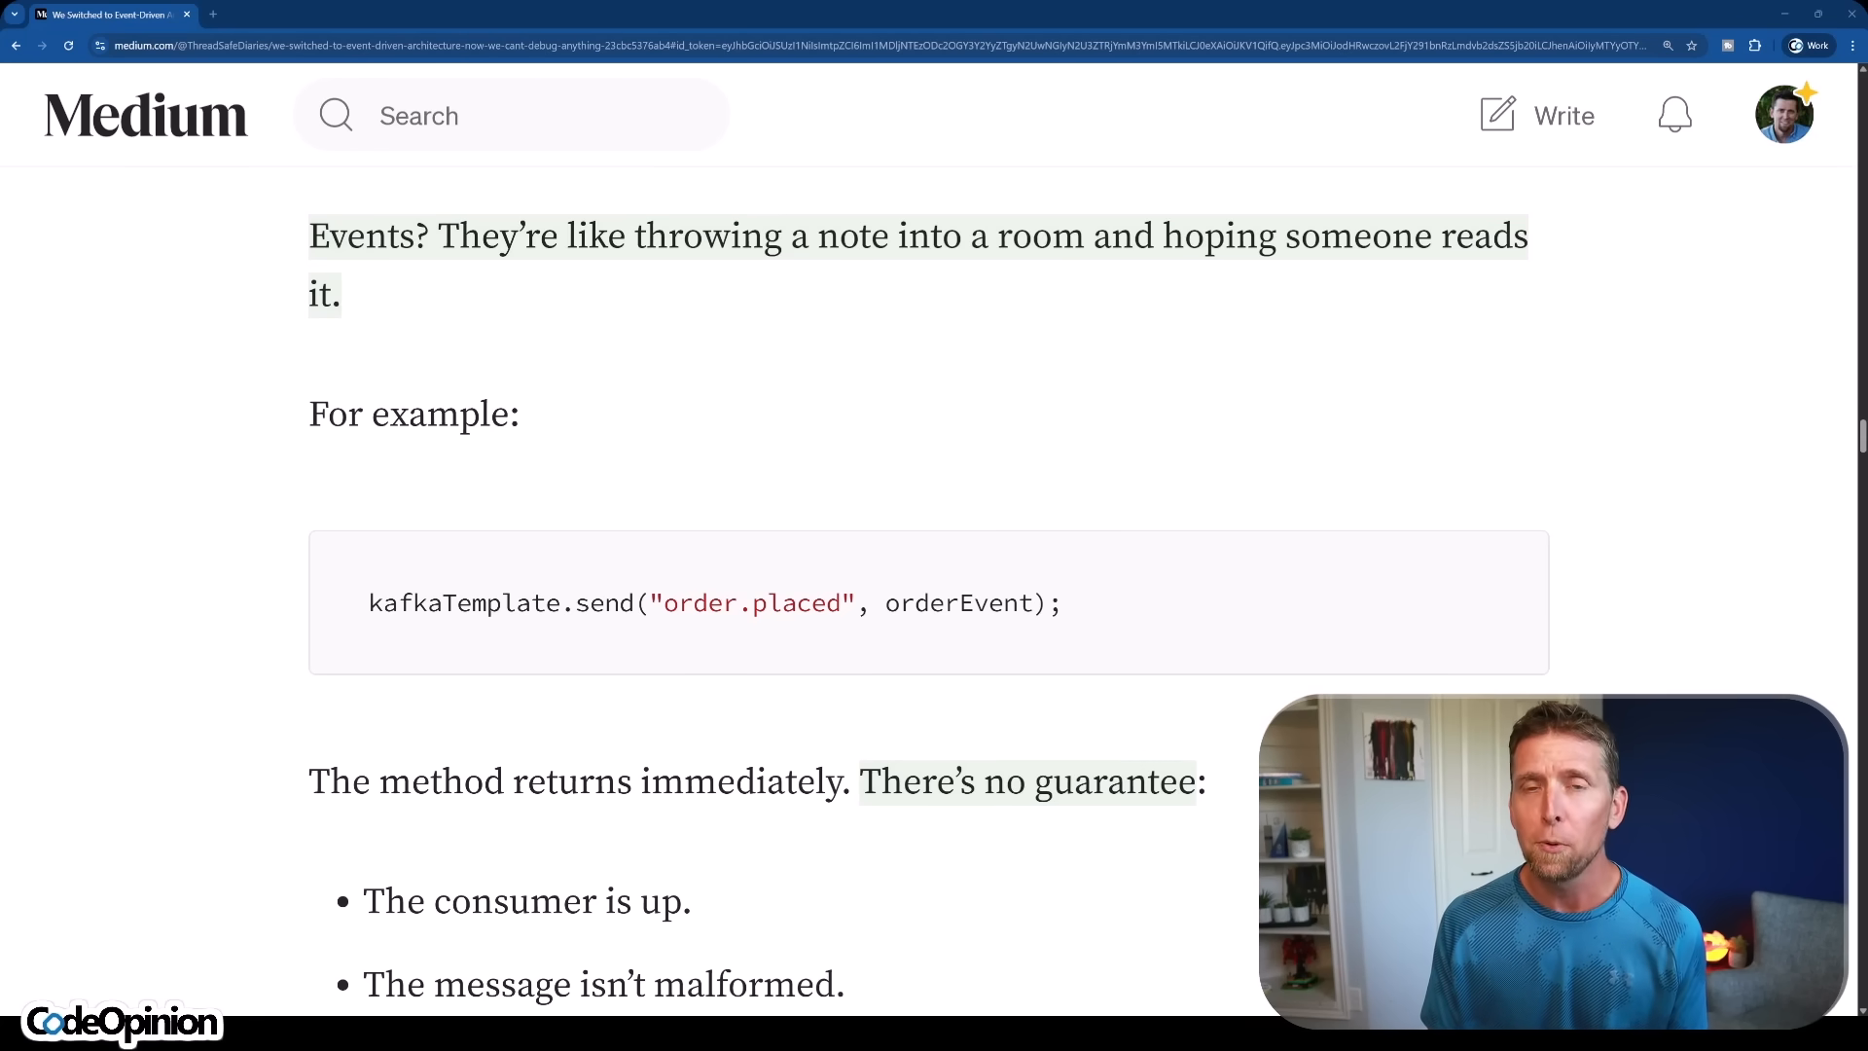
Step: Scroll down to the 'There's no guarantee' bullet list about event sends
scroll(down, 3)
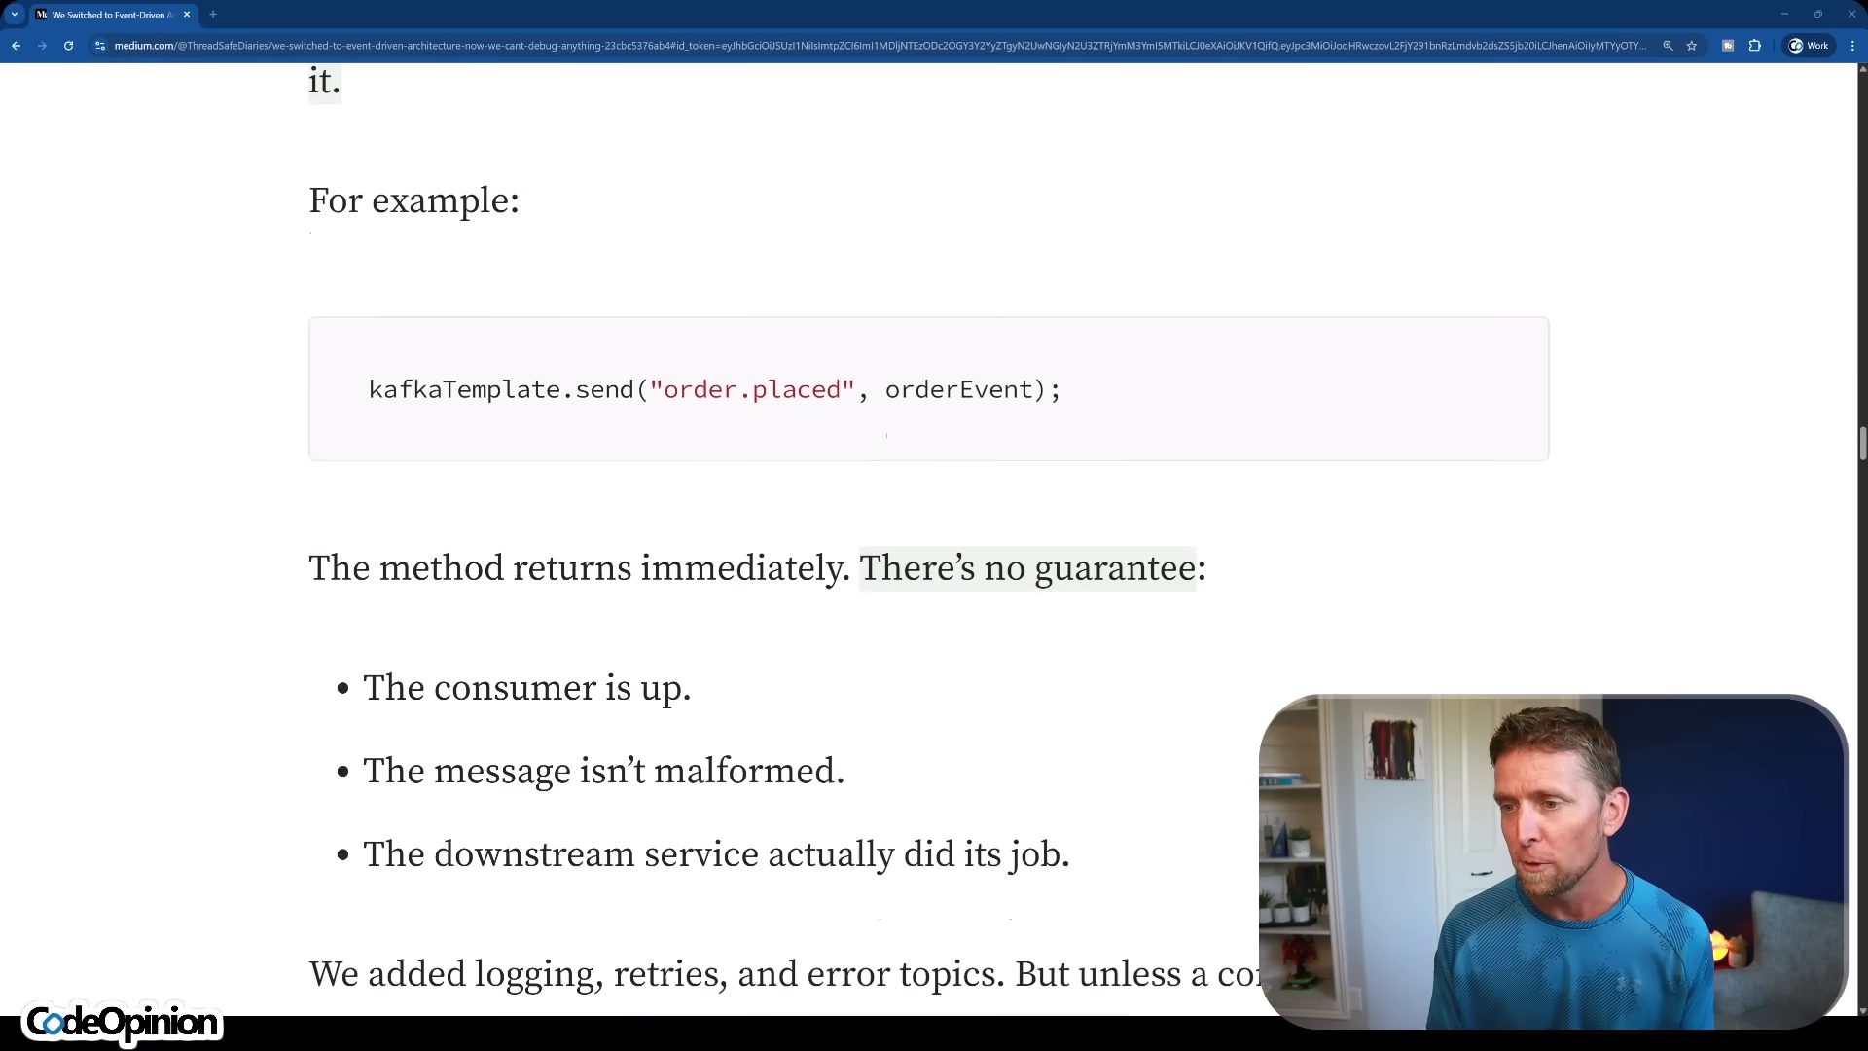
scroll(down, 3)
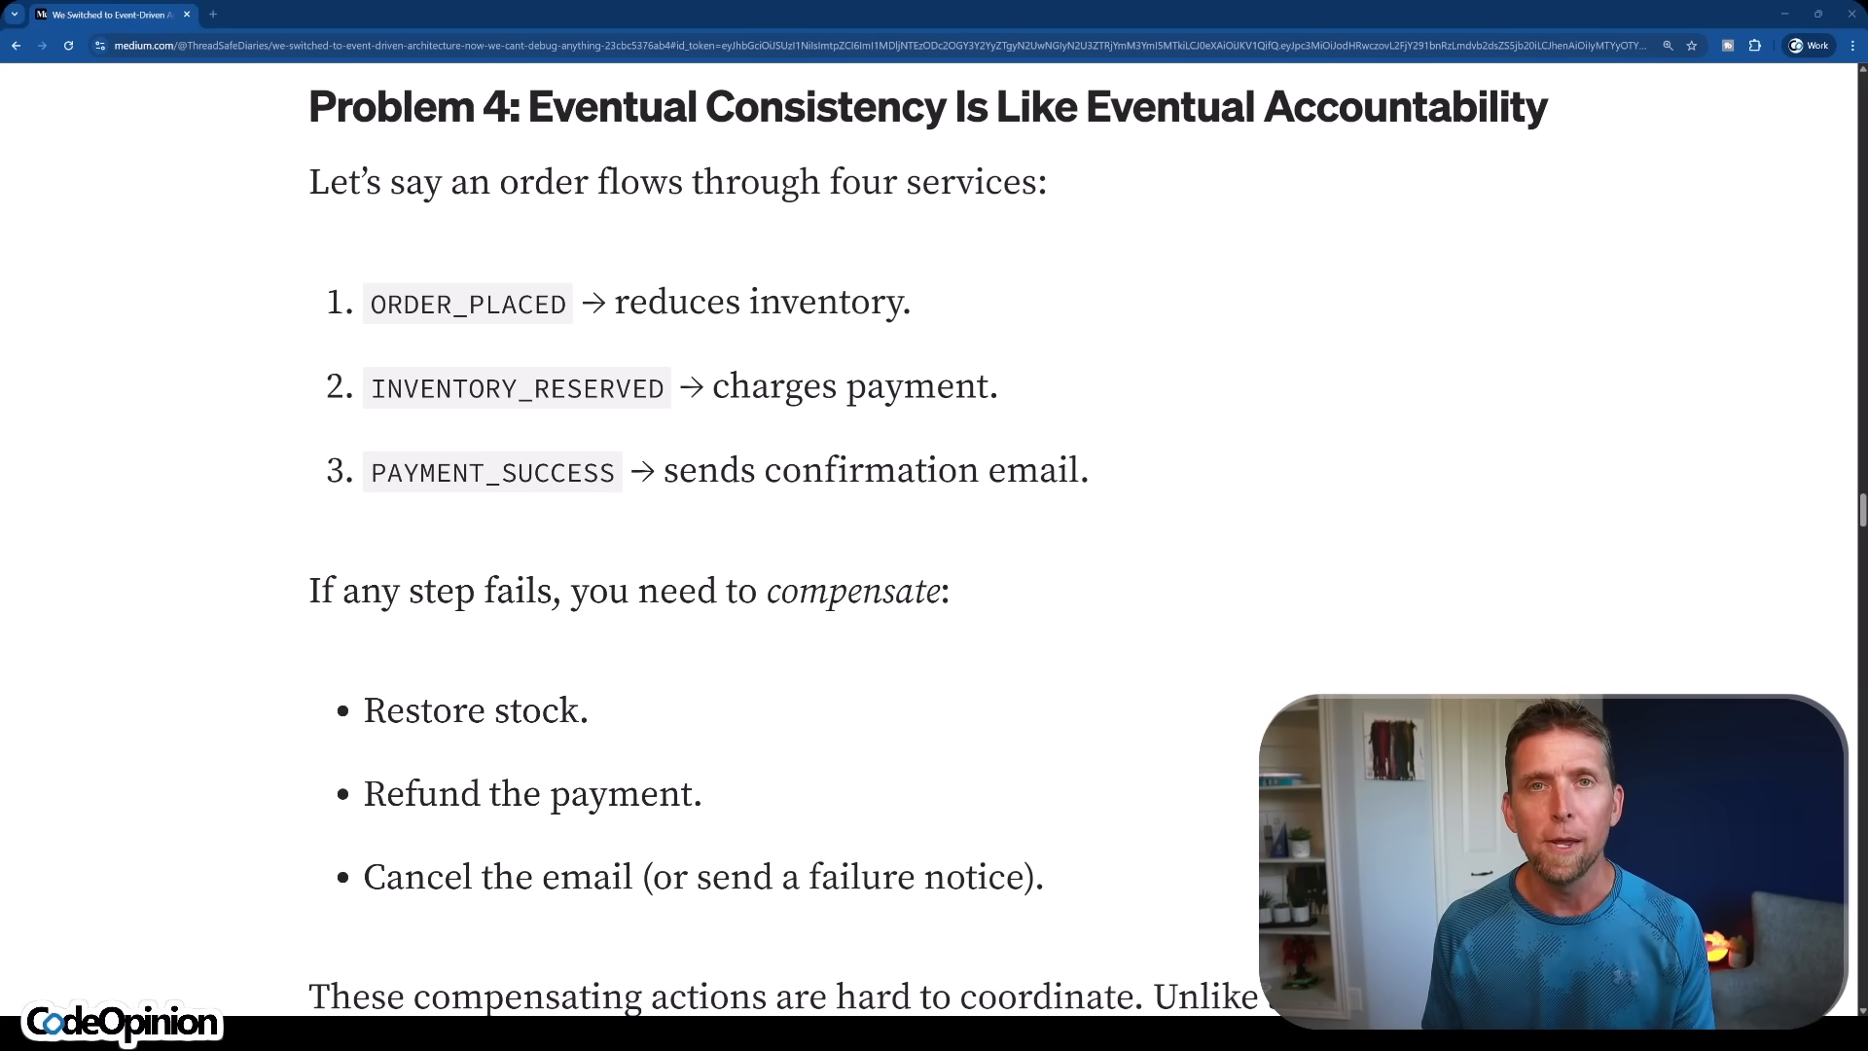
Step: Scroll down to the 'Problem 5: Testing Became a Nightmare' heading
scroll(down, 3)
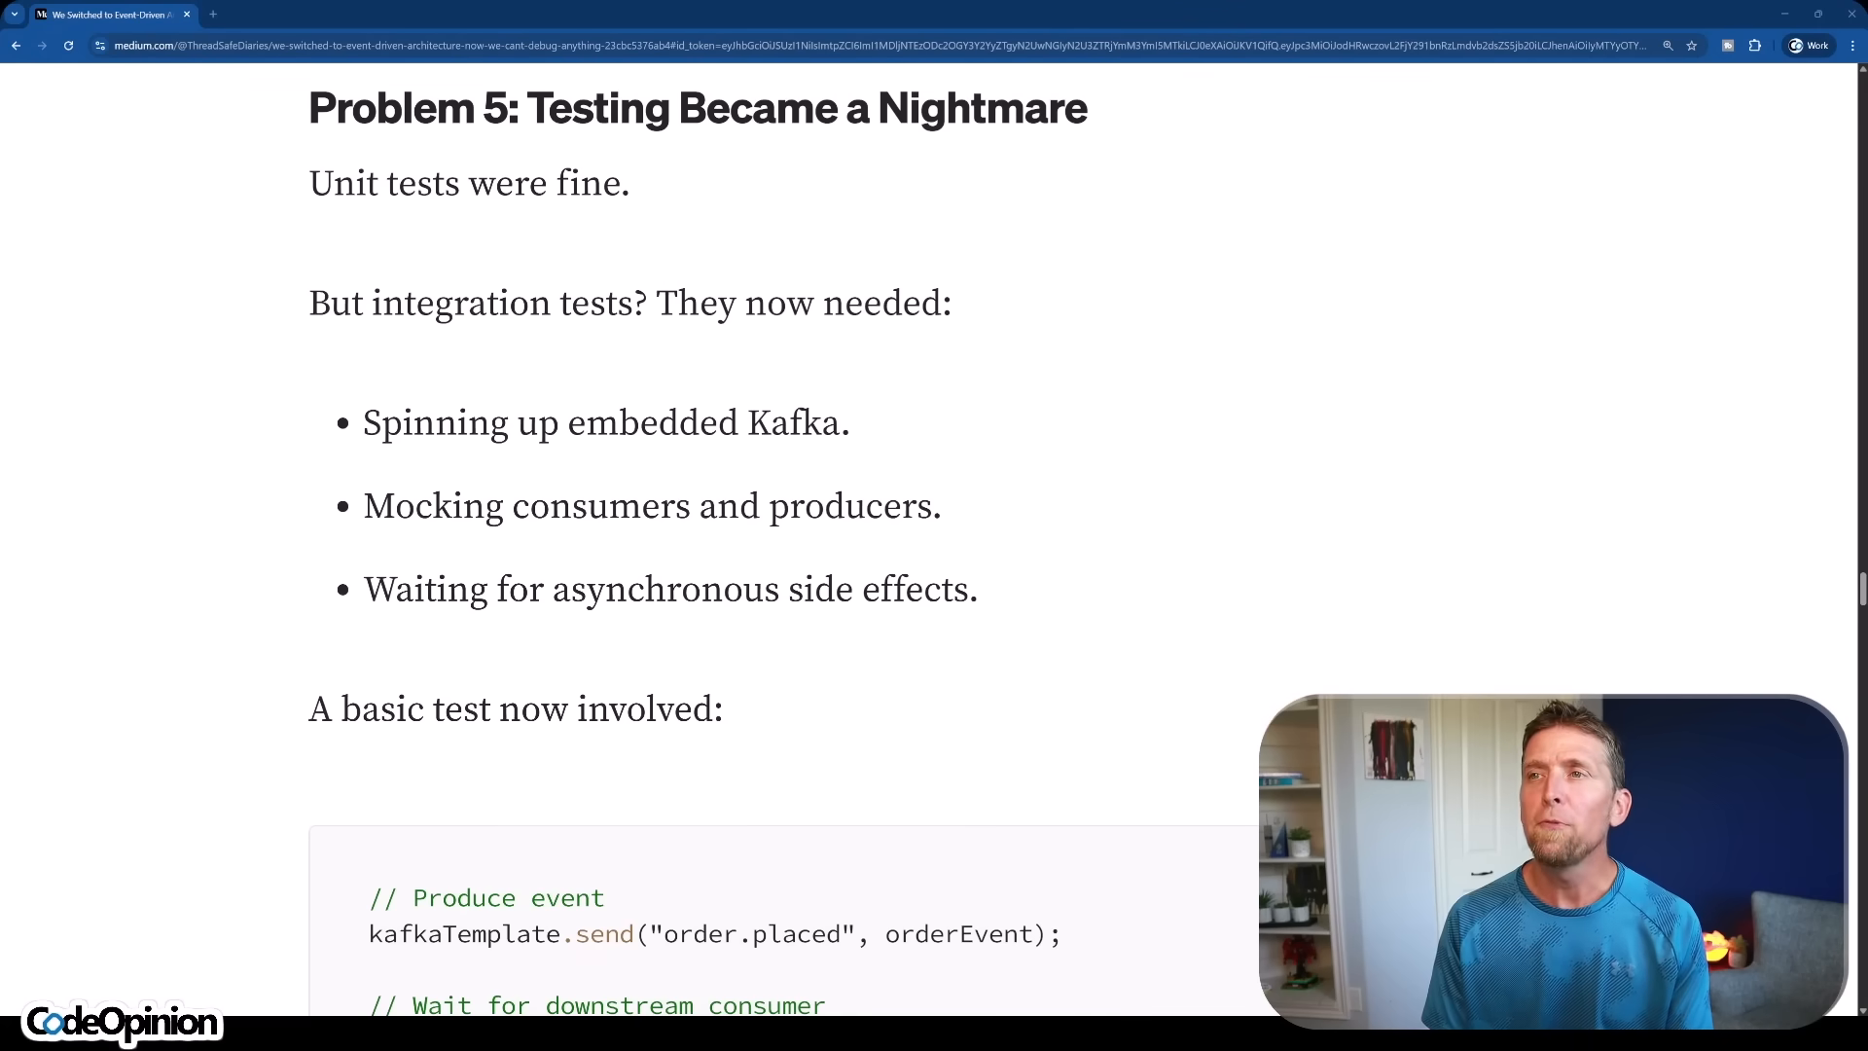